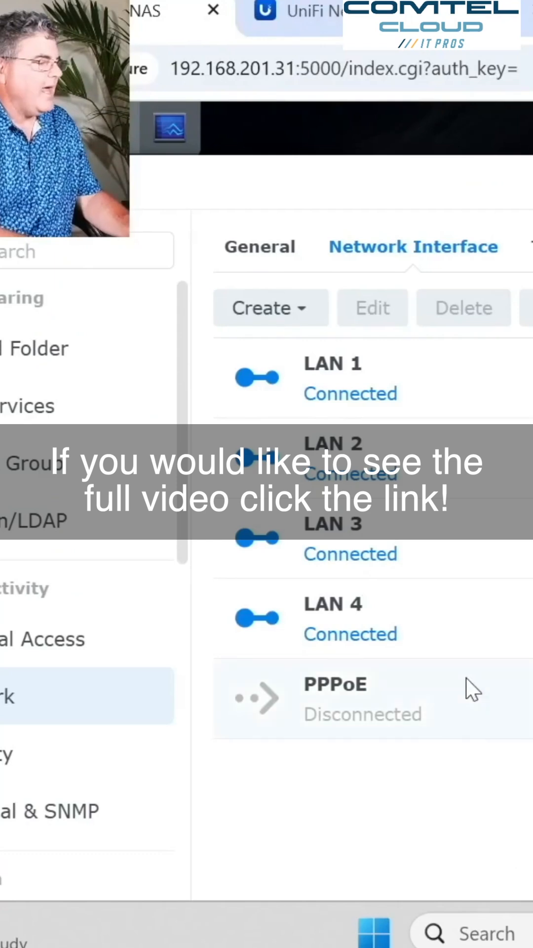
Open the Create dropdown on the Network Interface page to list interface creation options
click(270, 307)
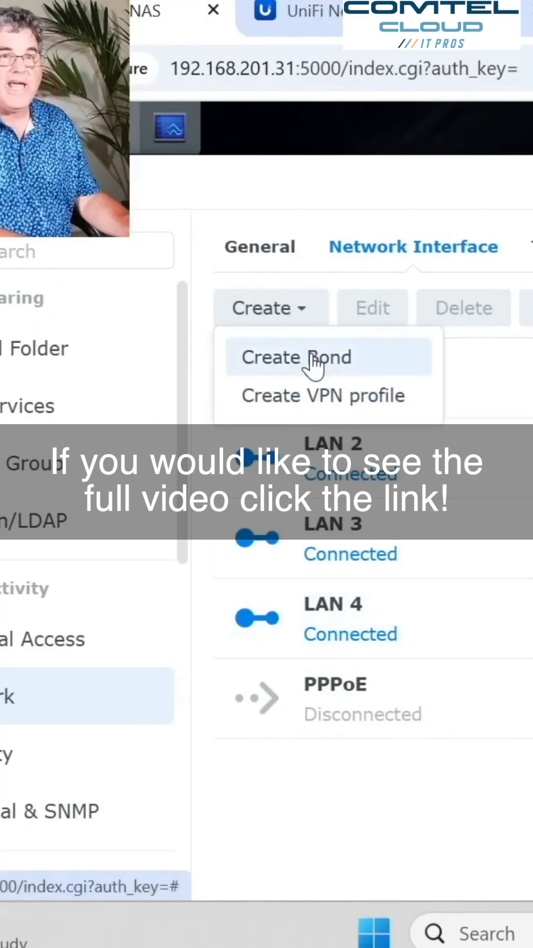
Choose Create Bond to launch the link aggregation wizard
click(296, 357)
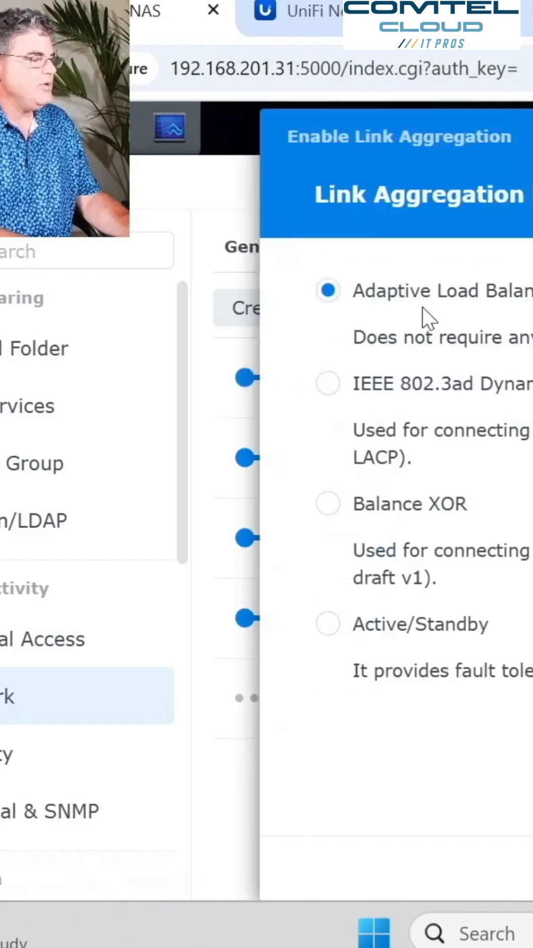
mouse_move(438, 320)
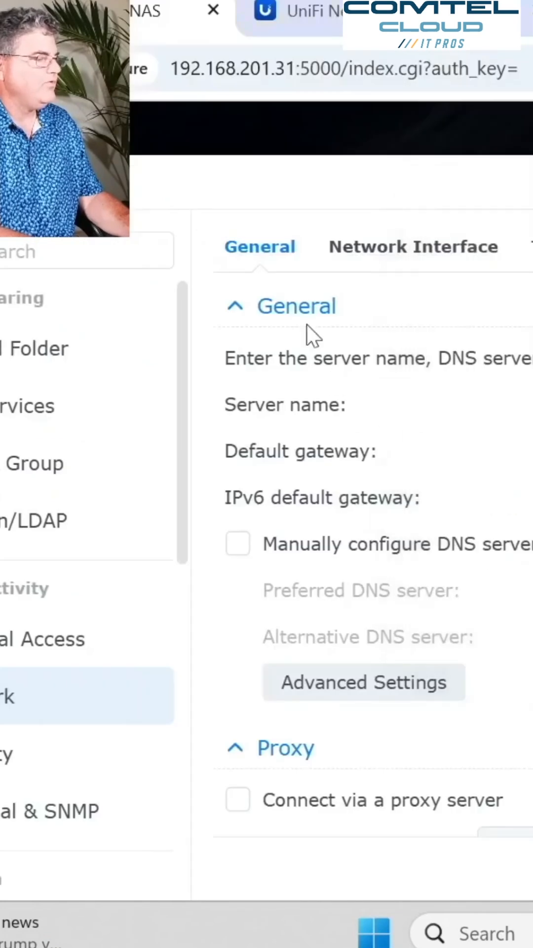
Confirm Bond 1 is connected in the interface list, then open the utilization overview
click(413, 247)
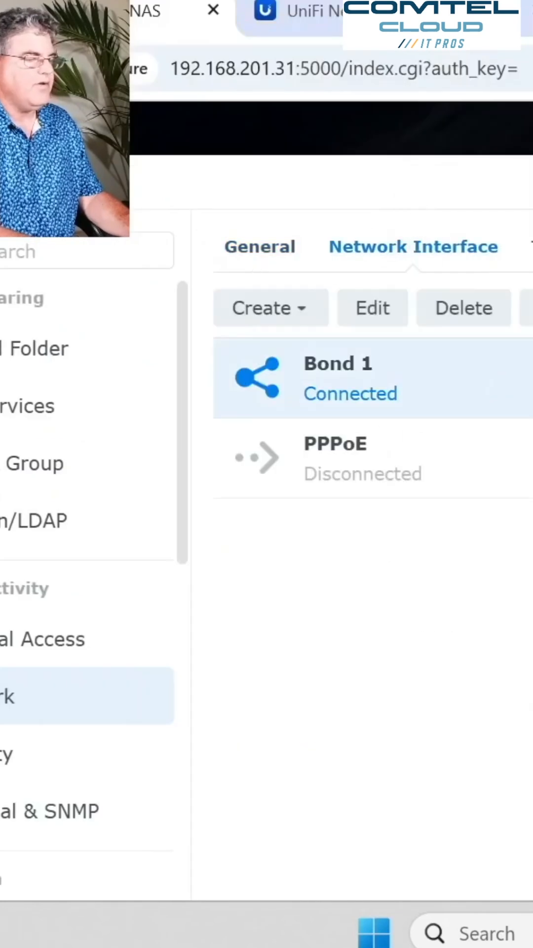
click(338, 364)
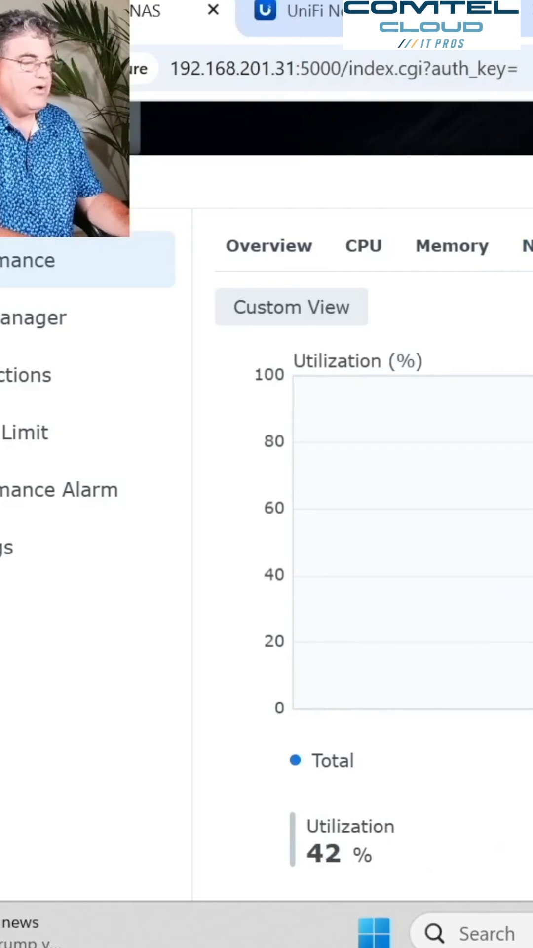
mouse_move(418, 423)
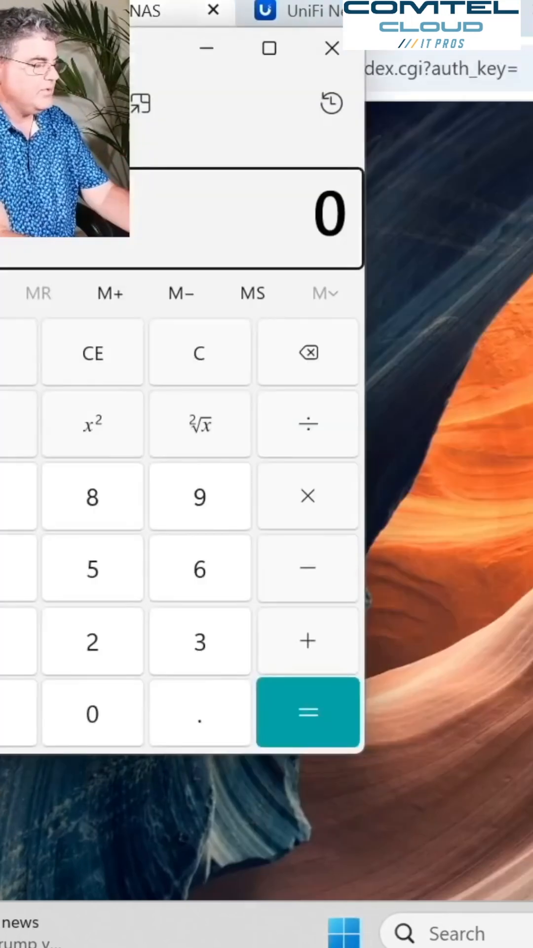
Finish the 217 × 8 calculation (1,736) and close Calculator
click(308, 712)
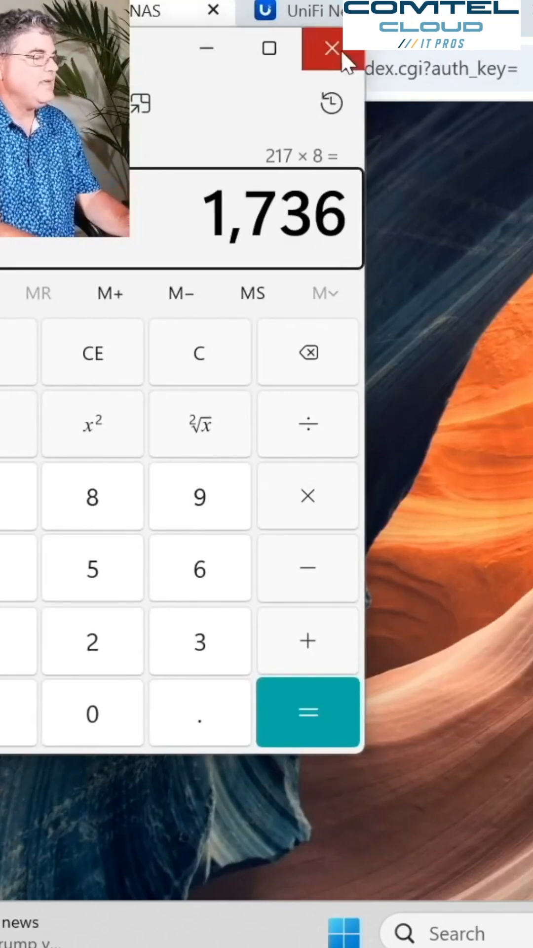
click(330, 48)
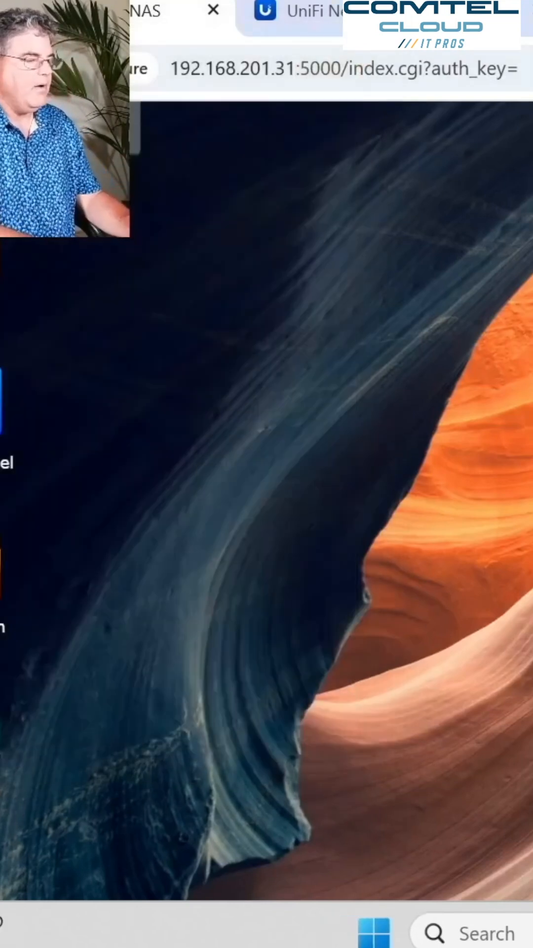